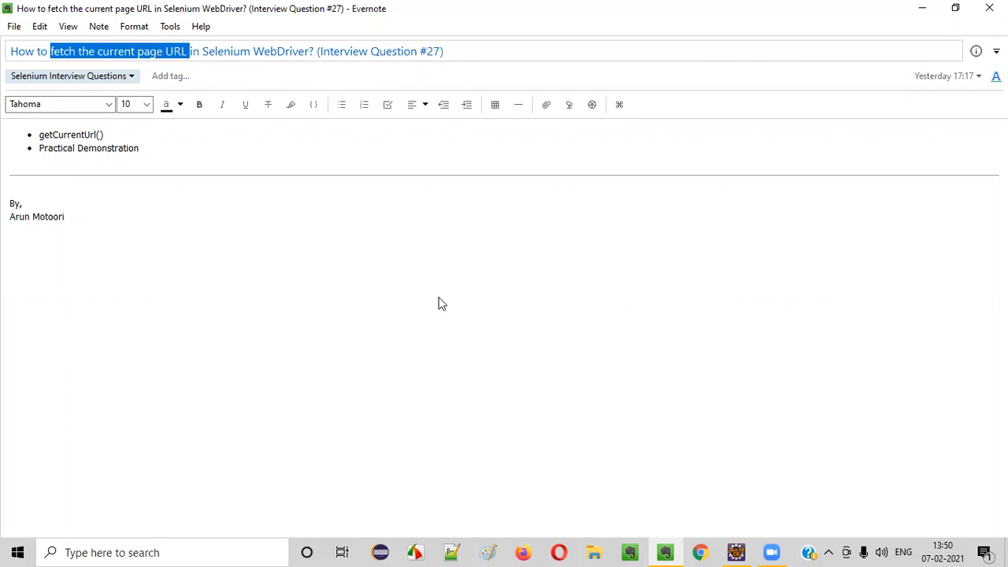
# Write 'getCurrentUrl()' on the Paint canvas and draw a rectangle around it
pyautogui.click(487, 552)
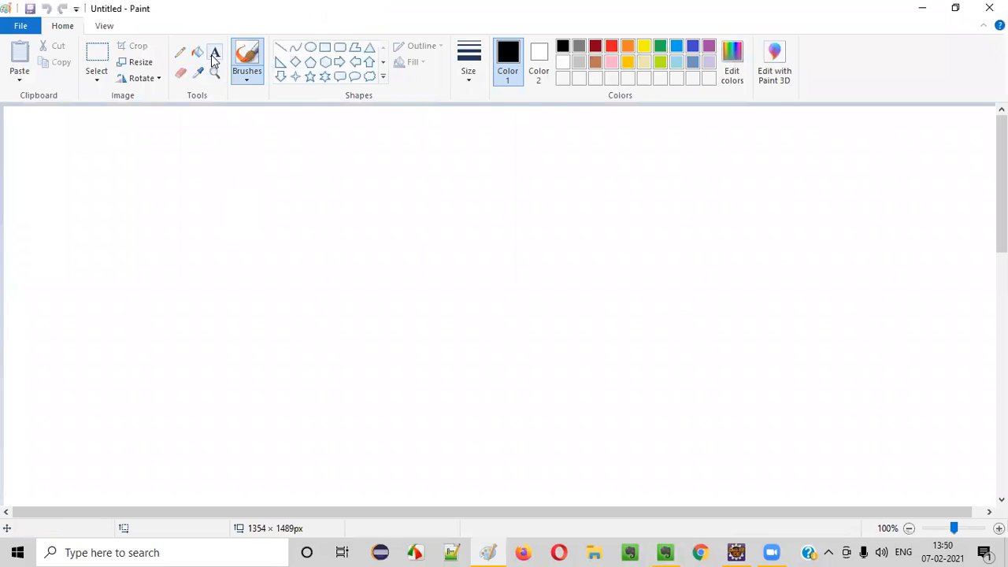
pyautogui.write('get')
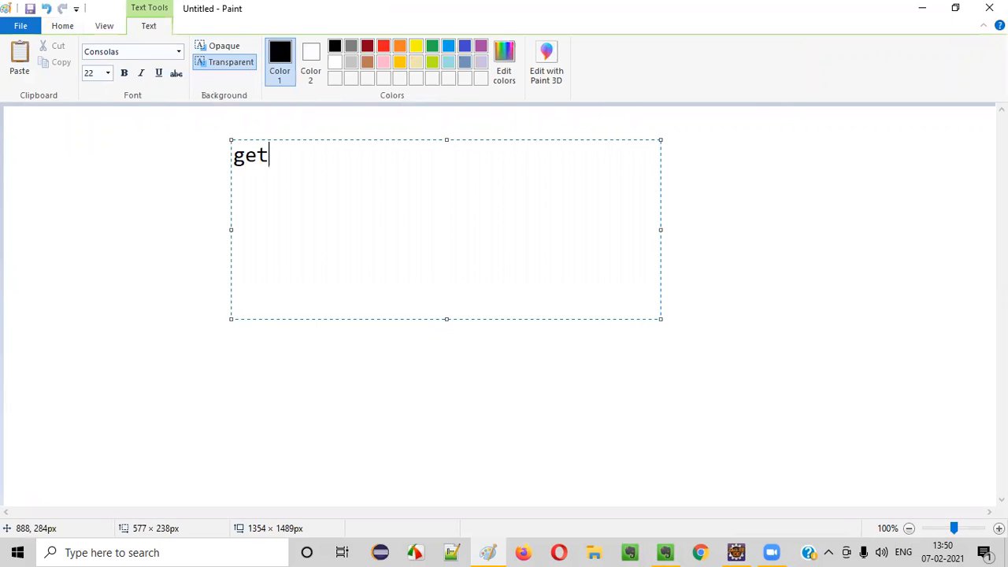
pyautogui.write('CurrentU')
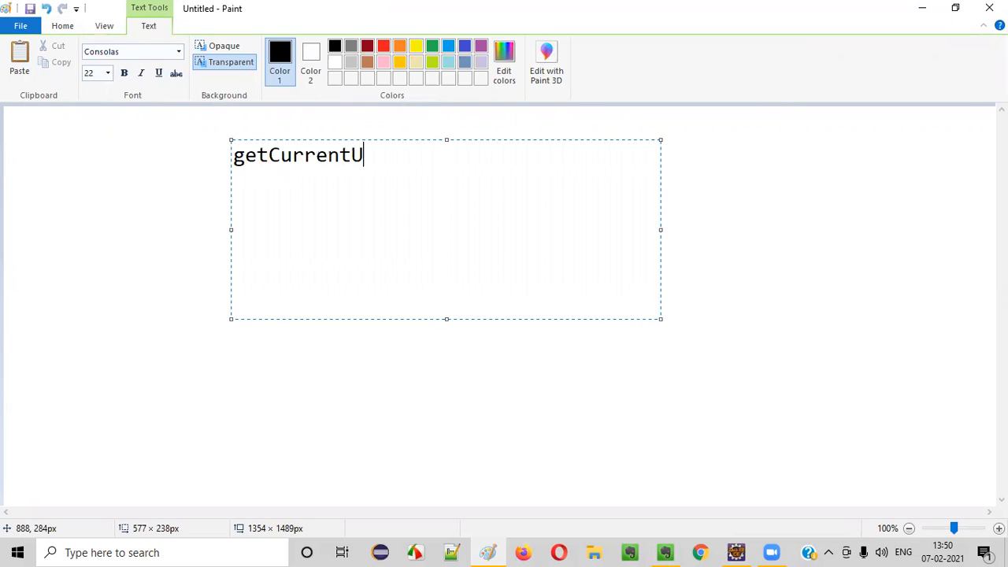
pyautogui.write('rl()')
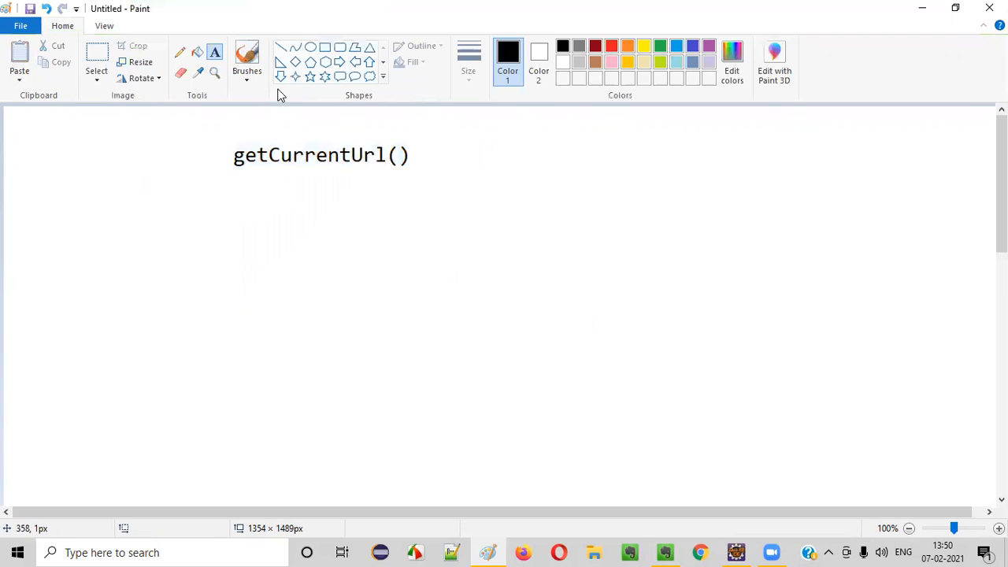
pyautogui.moveTo(202, 128); pyautogui.dragTo(447, 198)
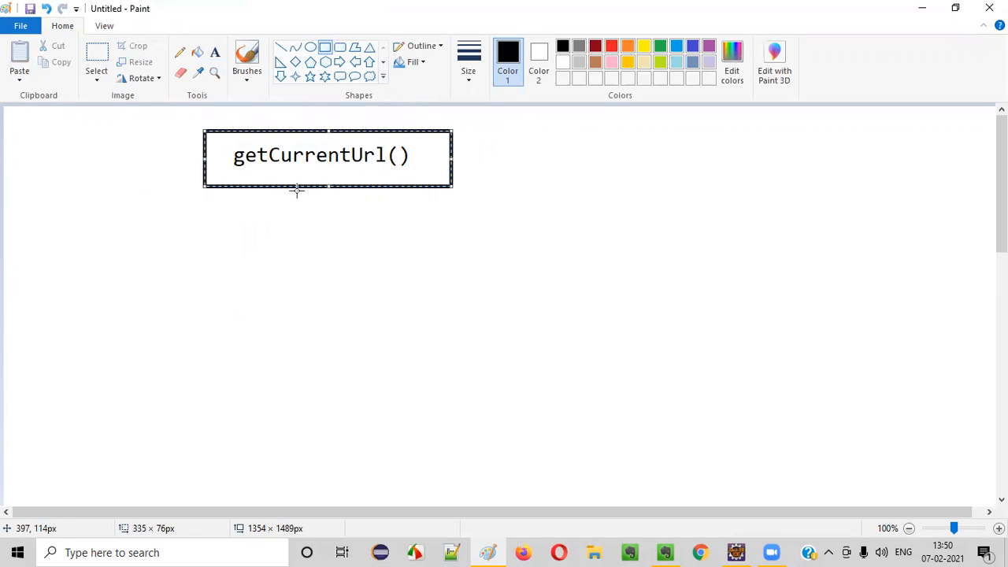
pyautogui.moveTo(315, 168)
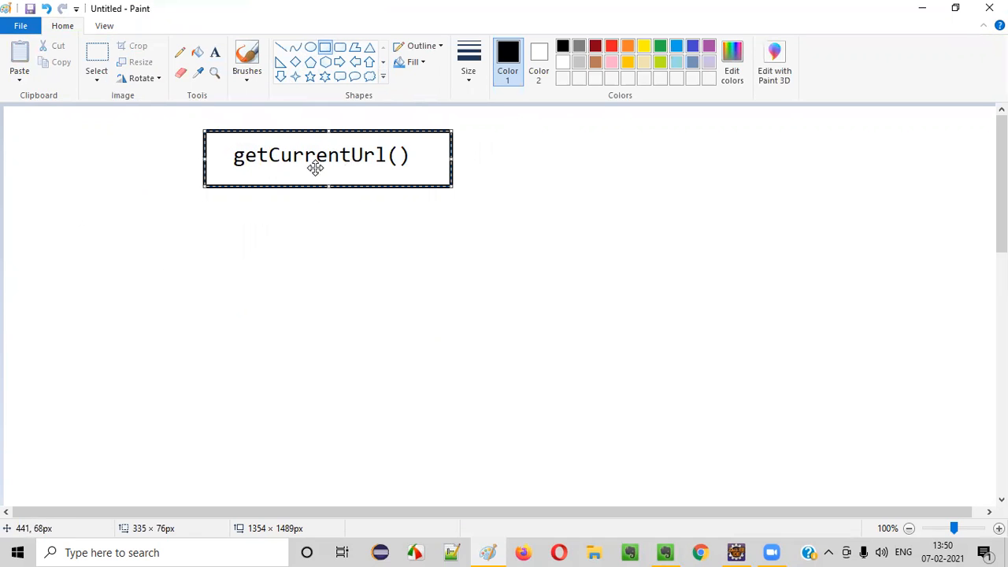
pyautogui.moveTo(572, 288)
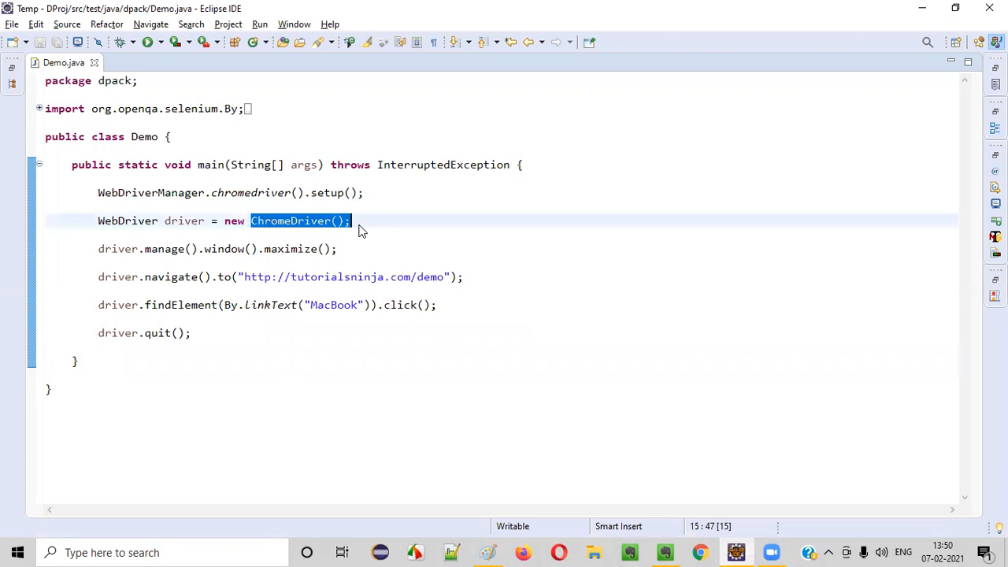
pyautogui.moveTo(315, 220)
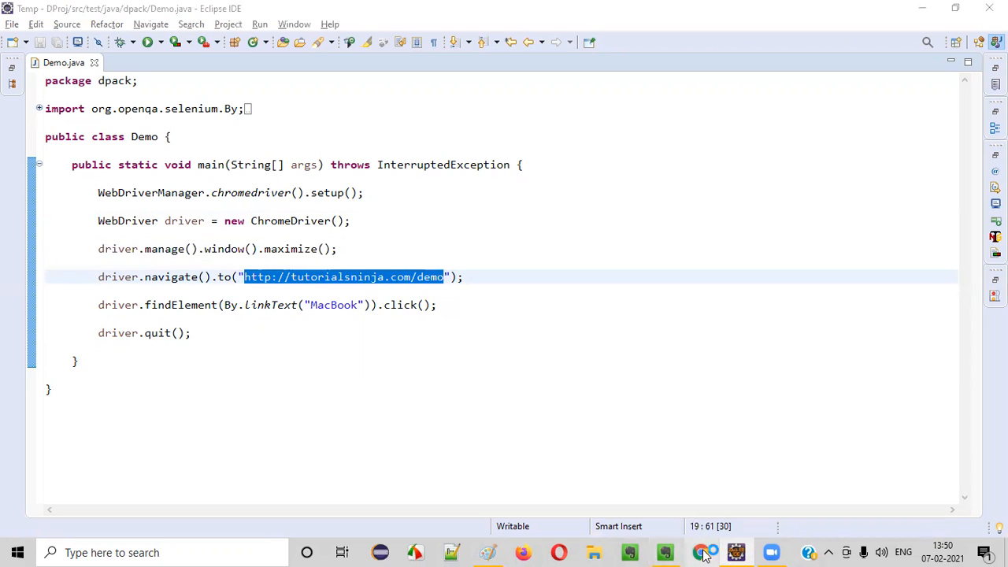
# Scroll the tutorialsninja demo home page in Chrome and open the MacBook product page (product_id=43)
pyautogui.click(699, 552)
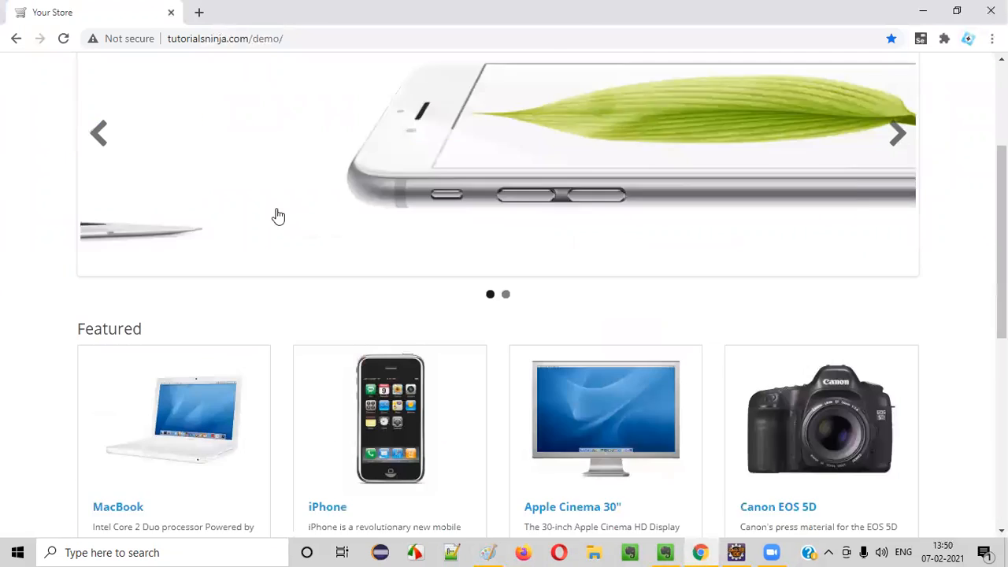
pyautogui.scroll(-3)
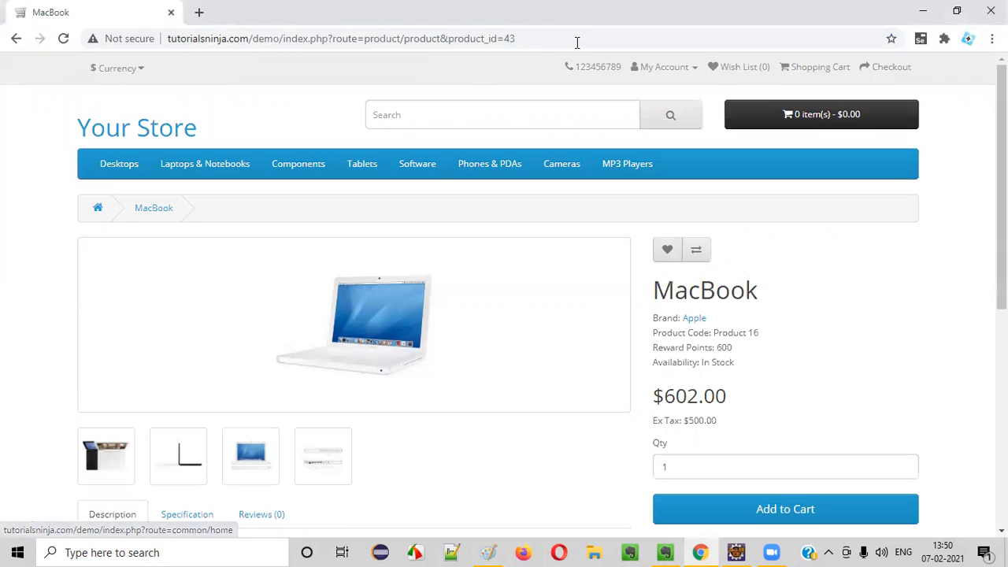
pyautogui.scroll(-3)
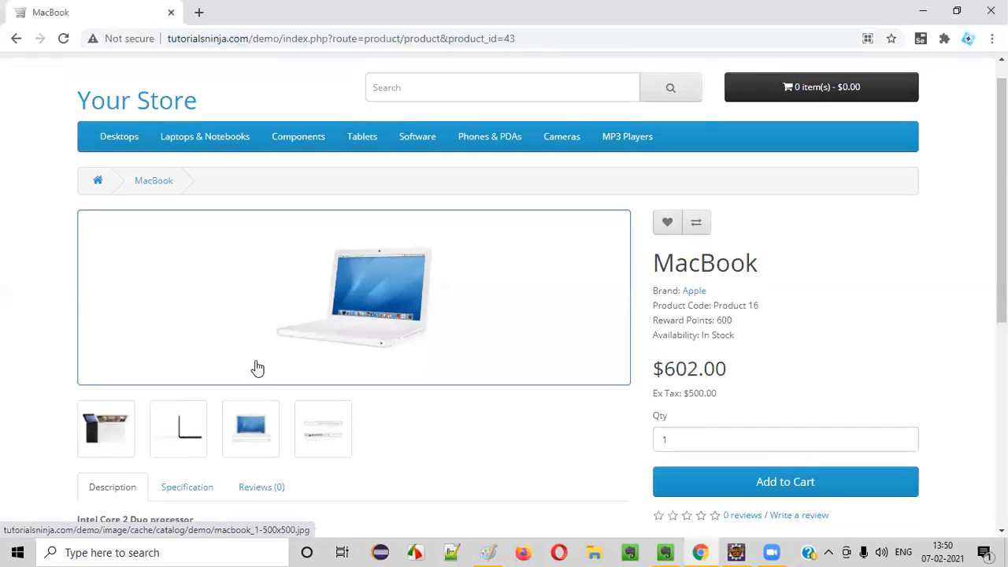
pyautogui.scroll(-3)
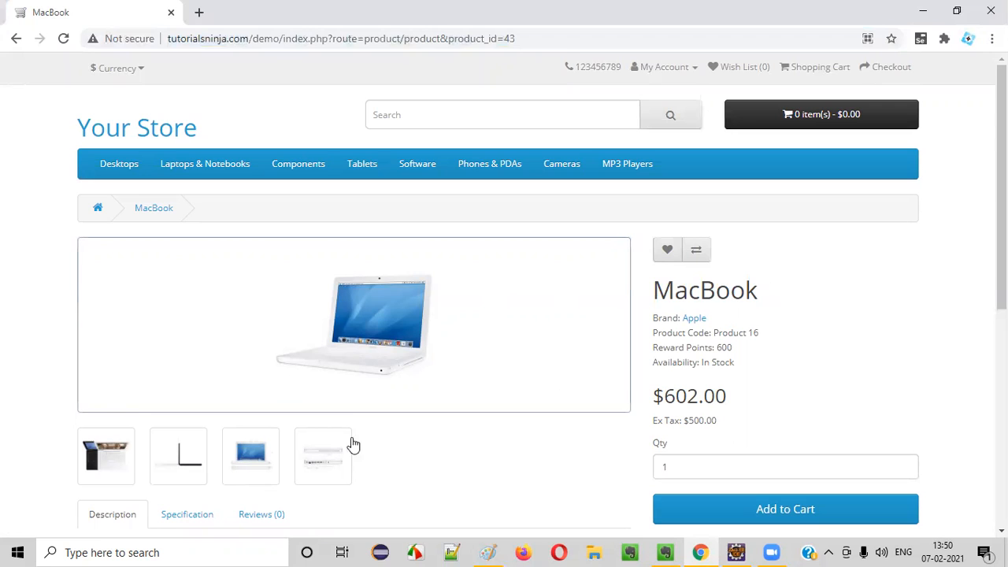
pyautogui.click(340, 38)
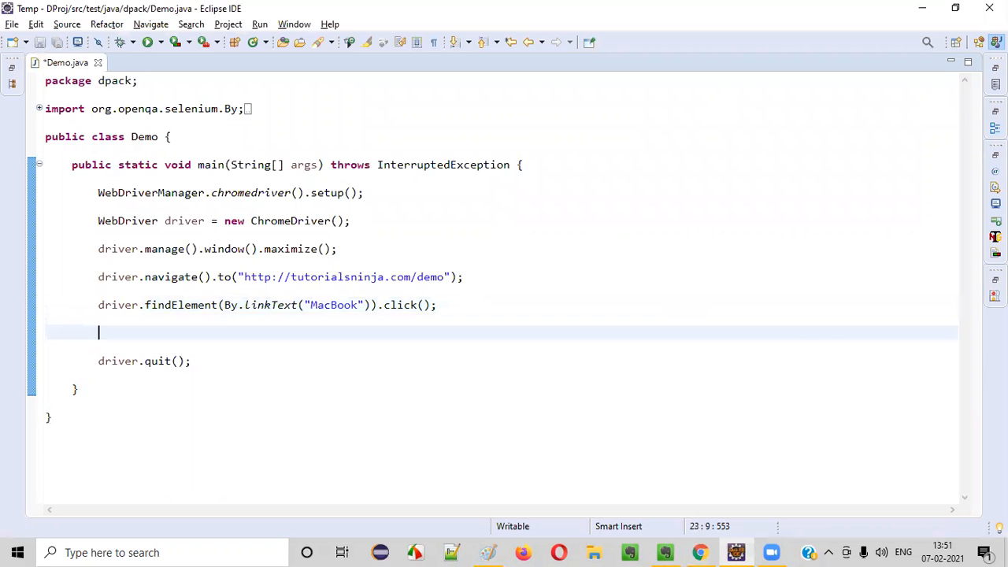
# Add System.out.println(driver.getCurrentUrl()); below the MacBook click in Demo.java and save
pyautogui.write('driver')
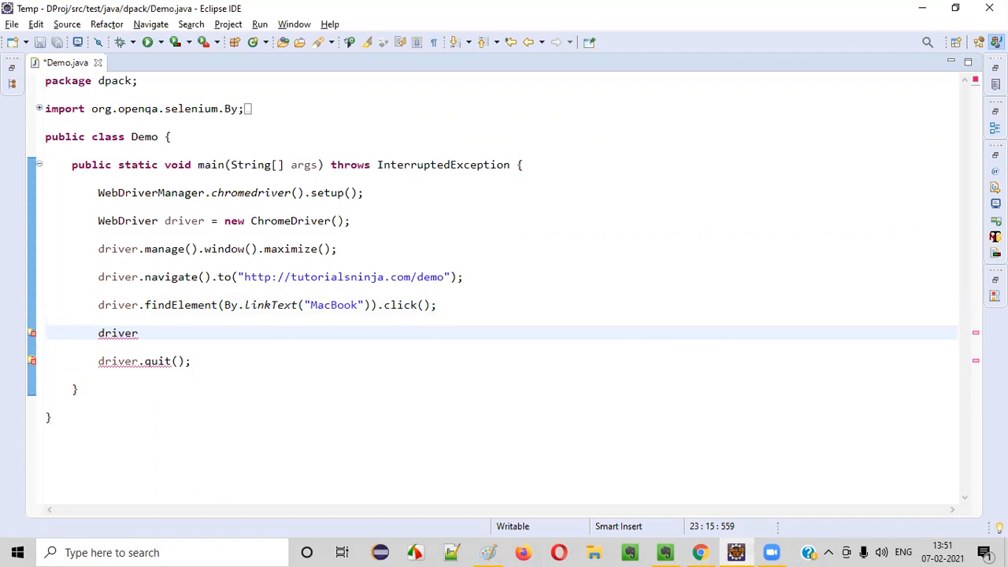
pyautogui.write('.get')
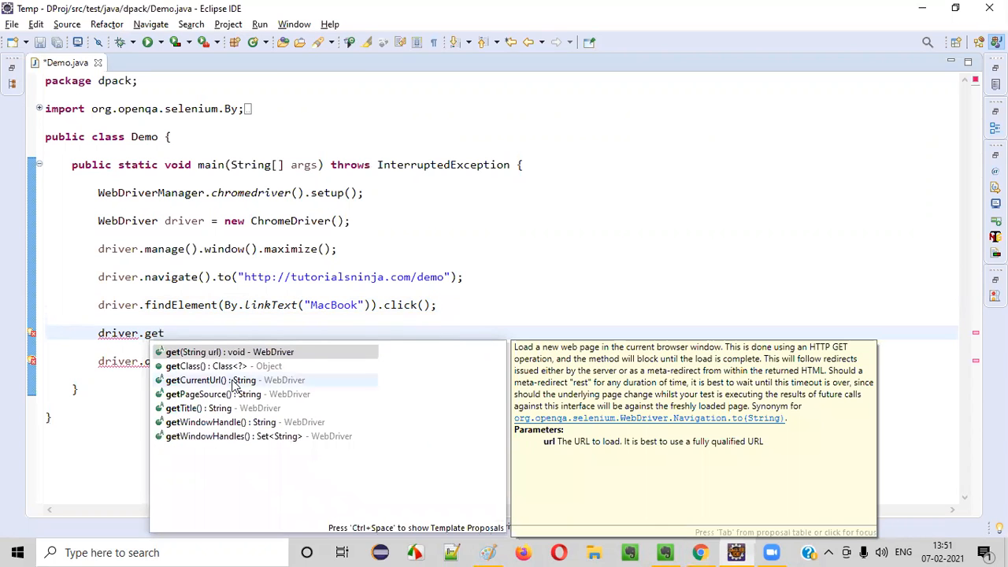
pyautogui.write('CurrentUrl(')
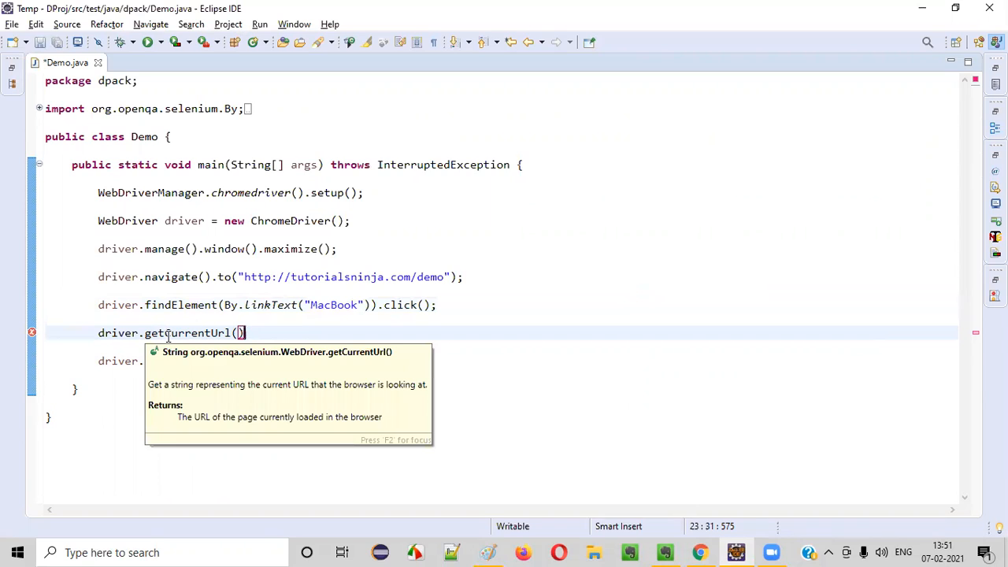
pyautogui.moveTo(175, 352)
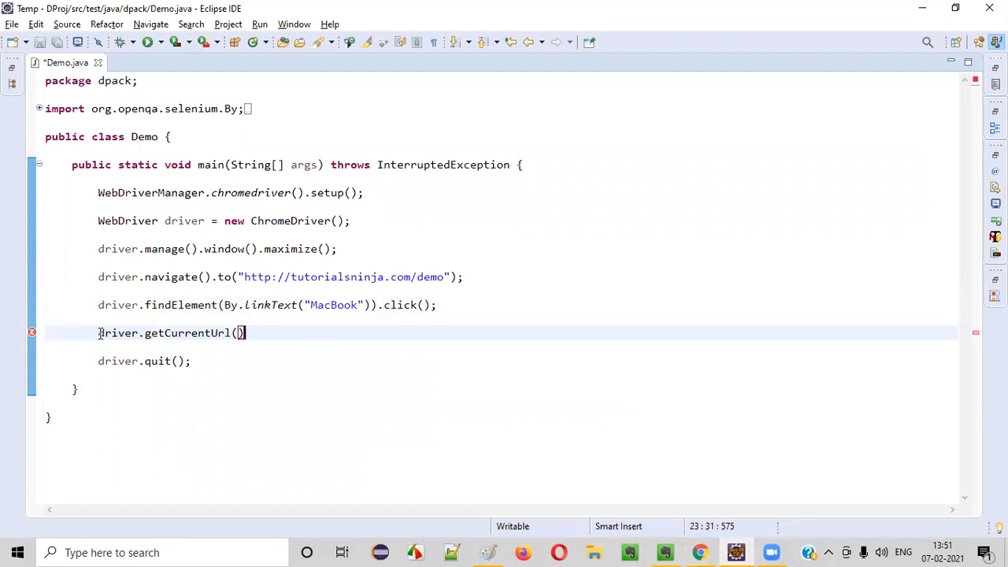
pyautogui.write('System.out.println(')
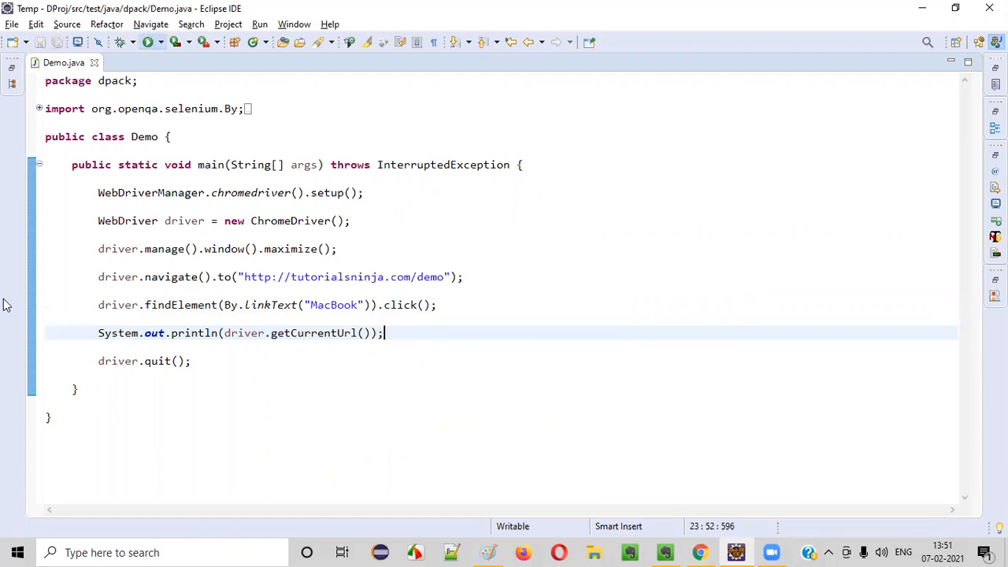
# Run Demo.java and view the printed MacBook URL ending product_id=43 in the Console
pyautogui.click(147, 41)
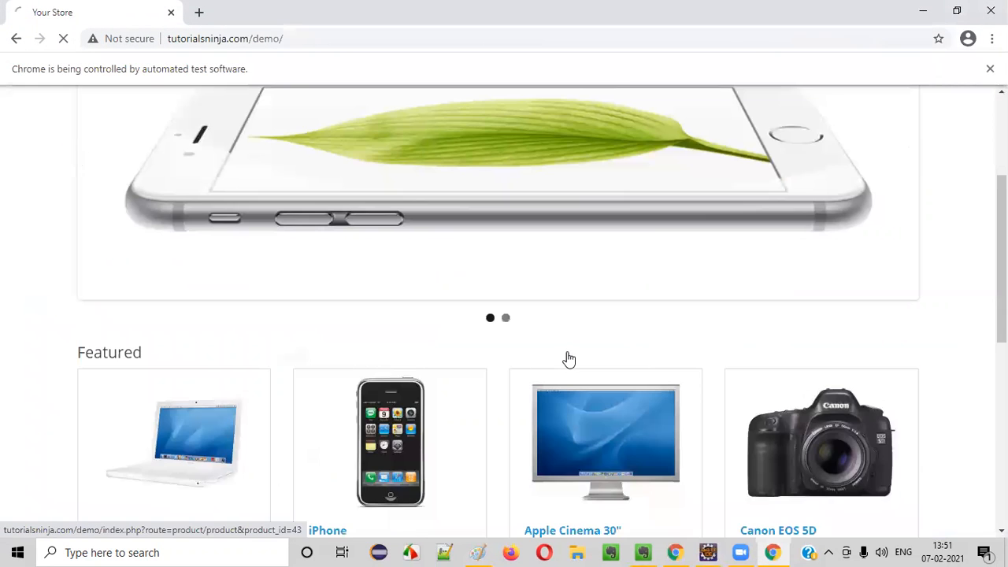
pyautogui.click(174, 442)
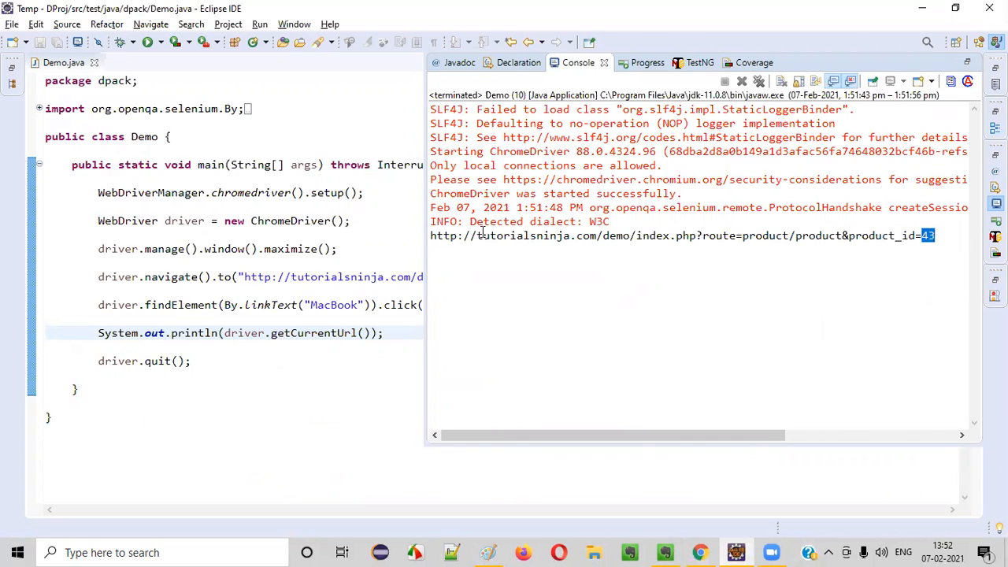
pyautogui.moveTo(655, 542)
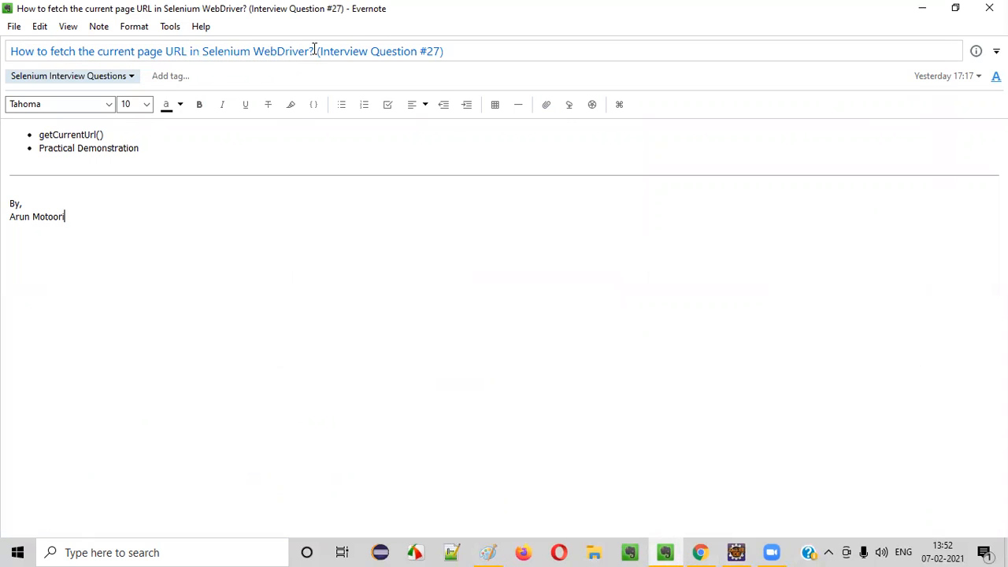
pyautogui.doubleClick(70, 134)
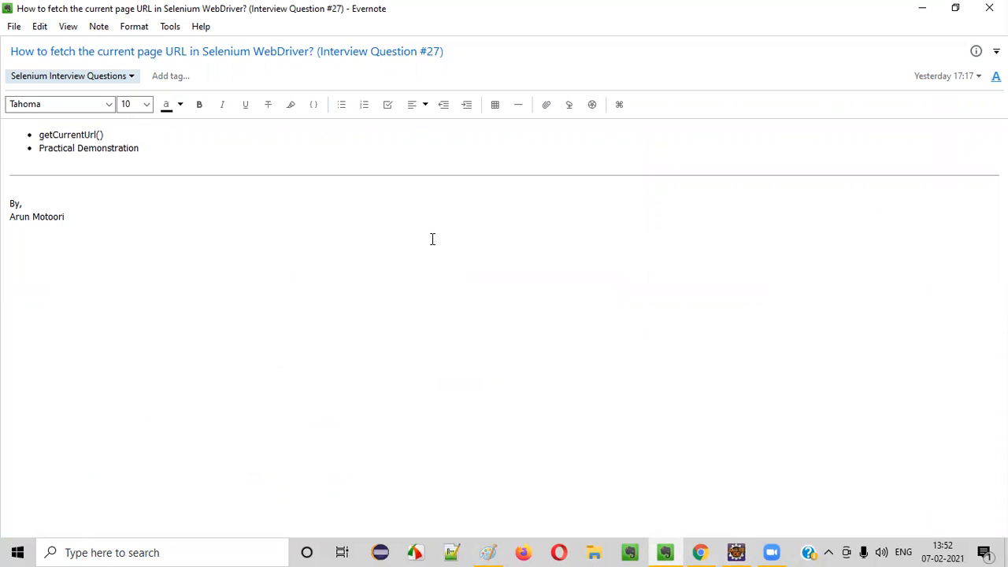
pyautogui.moveTo(605, 48)
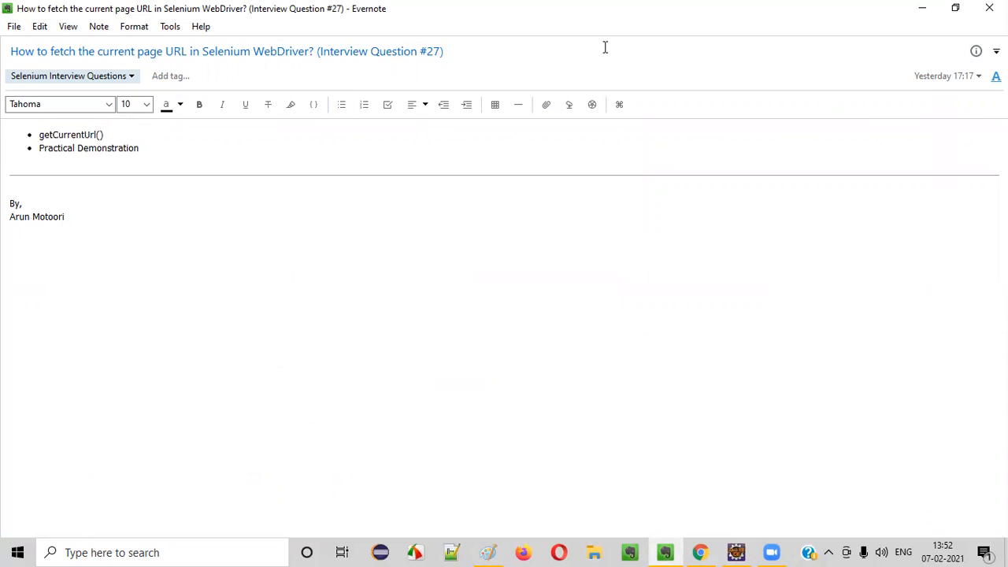